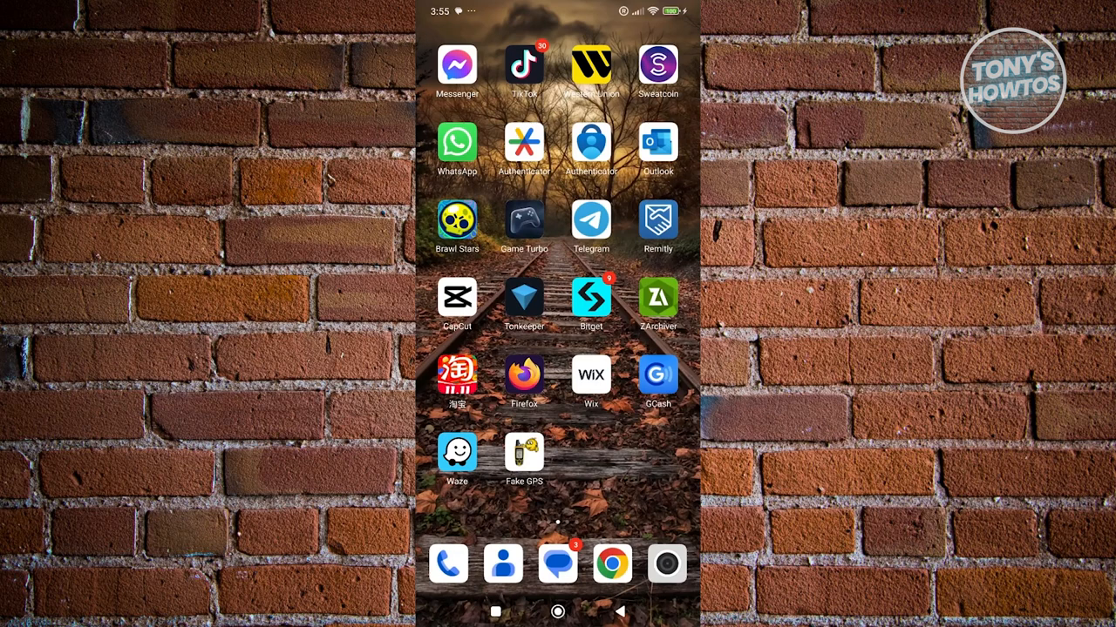
# Launch Google Play Store from its home screen icon
pyautogui.click(612, 564)
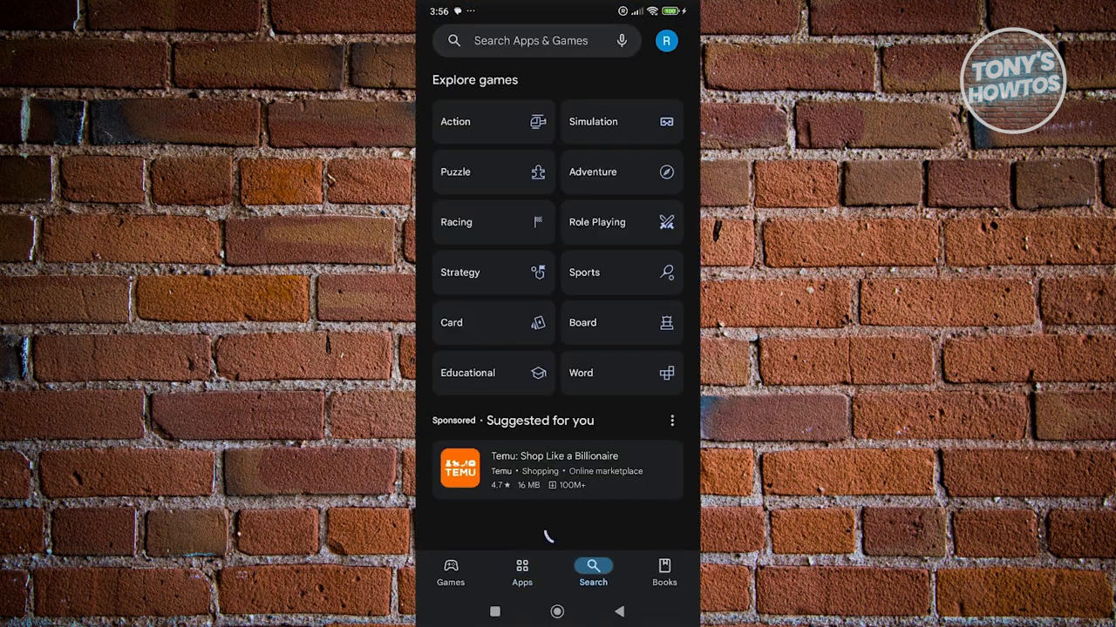
# Search Play Store for 'telegram' to list the installed Telegram app
pyautogui.write('telegram')
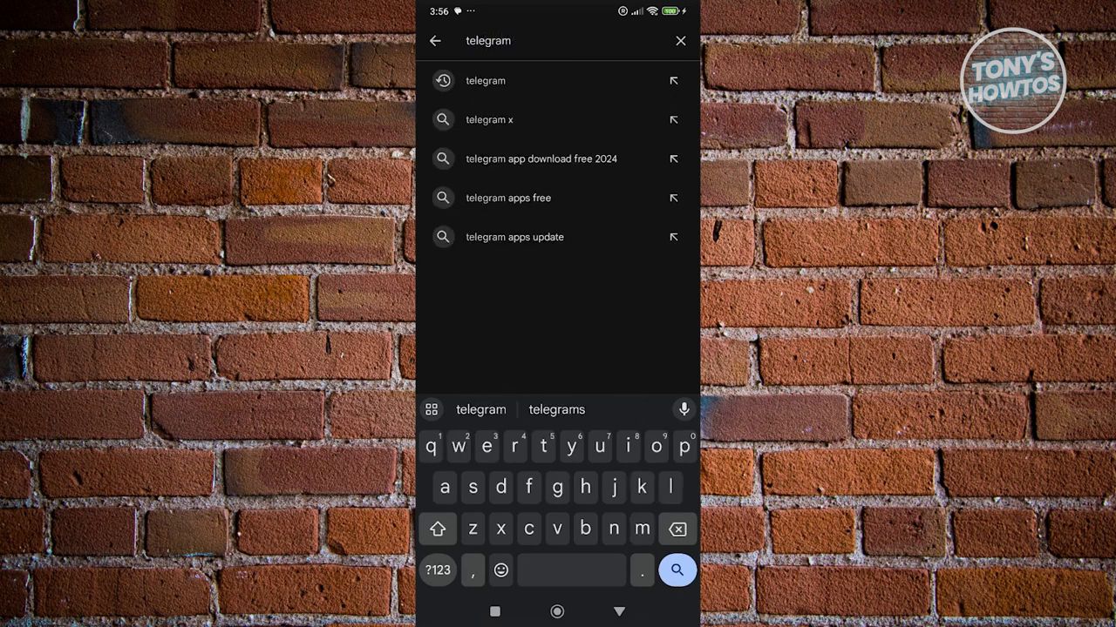
pyautogui.click(677, 570)
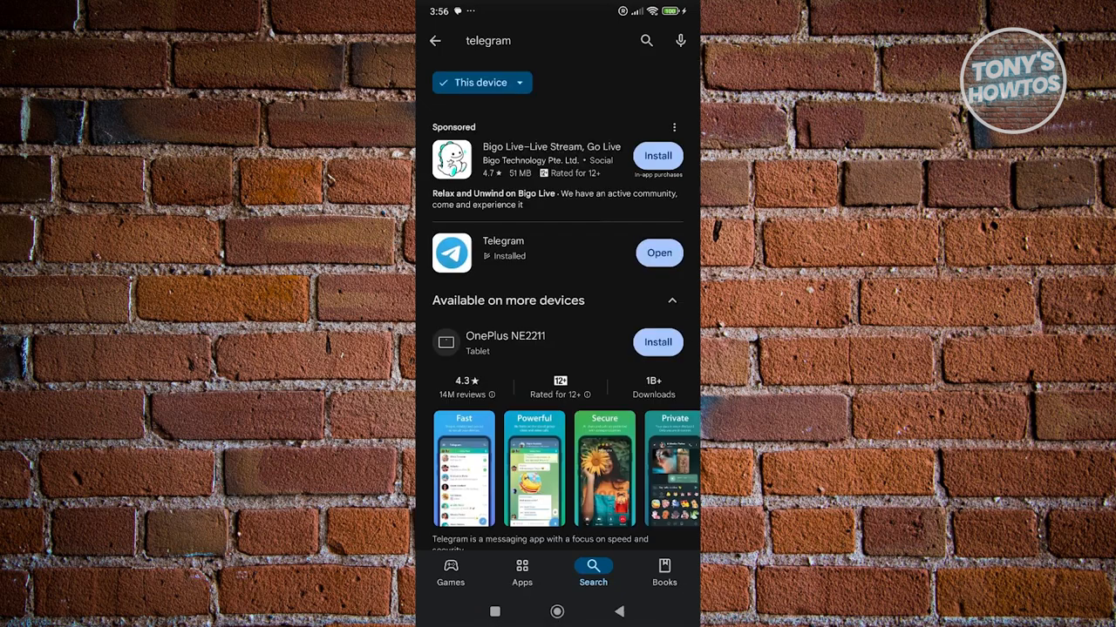